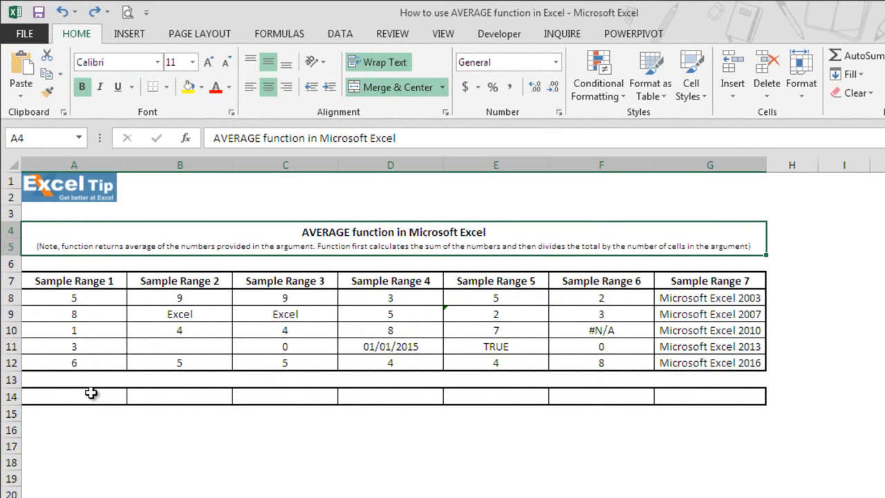
Enter =AVERAGE(A8:A12) in A14 over Sample Range 1, returning 4.6
text(=aver)
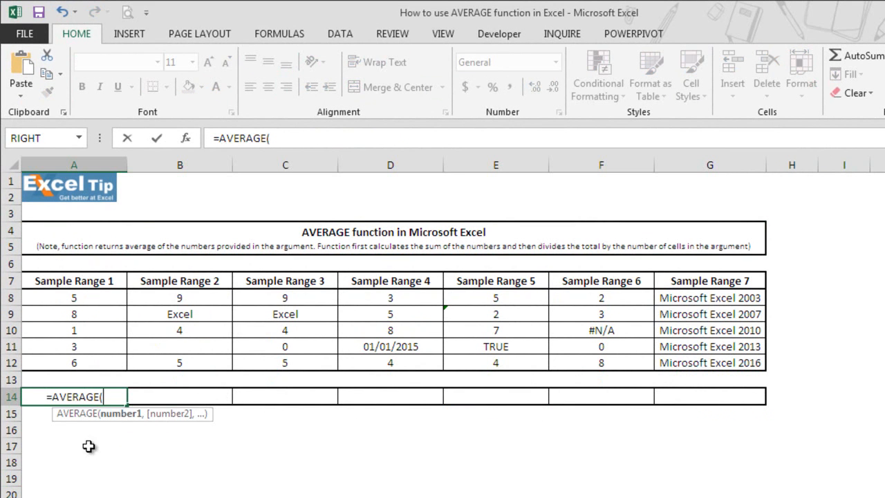
mouse_move(127, 426)
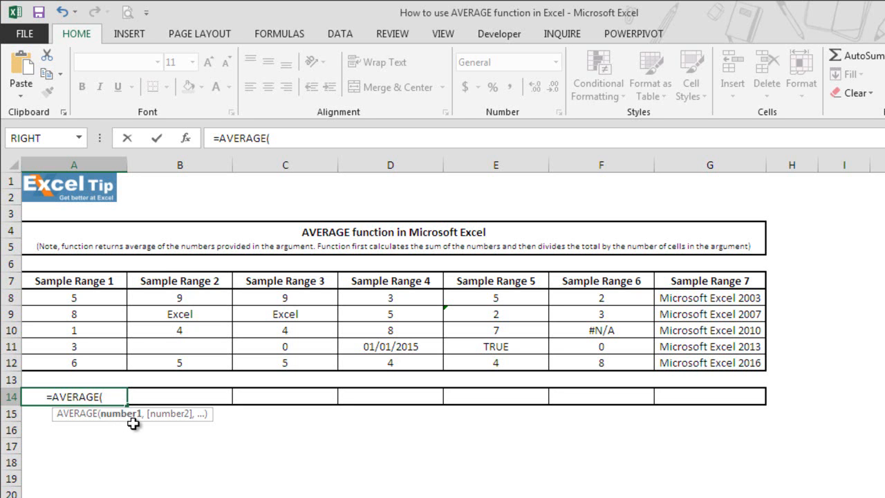
mouse_move(131, 423)
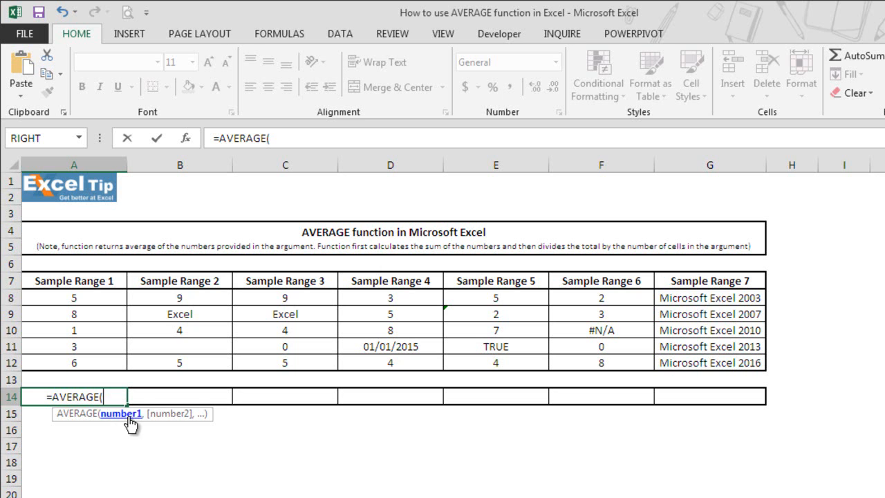
mouse_move(166, 415)
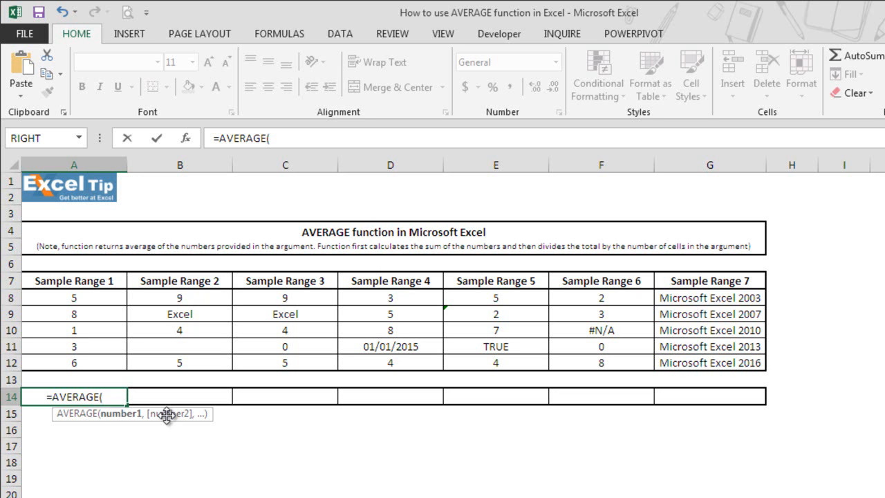
drag(75, 298, 74, 313)
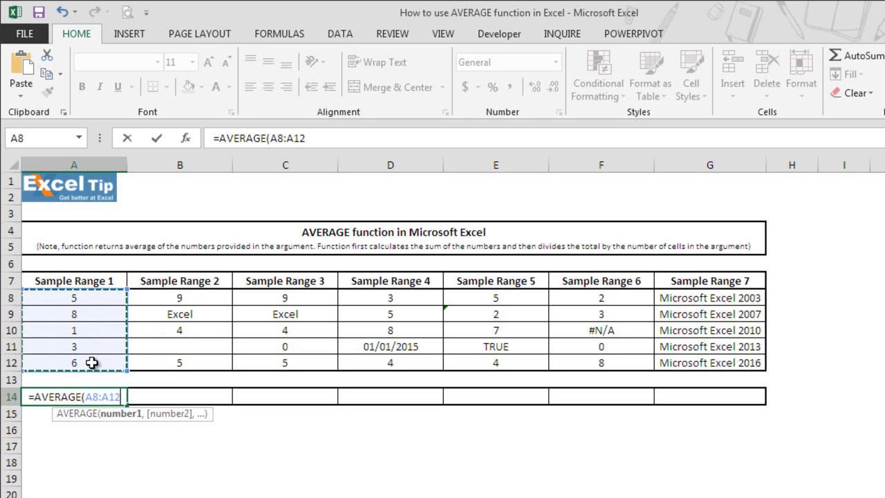
text())
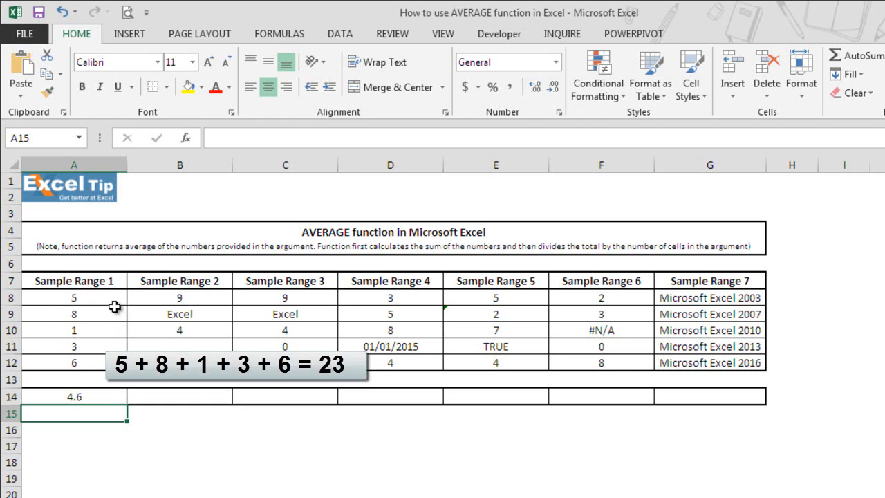
mouse_move(110, 346)
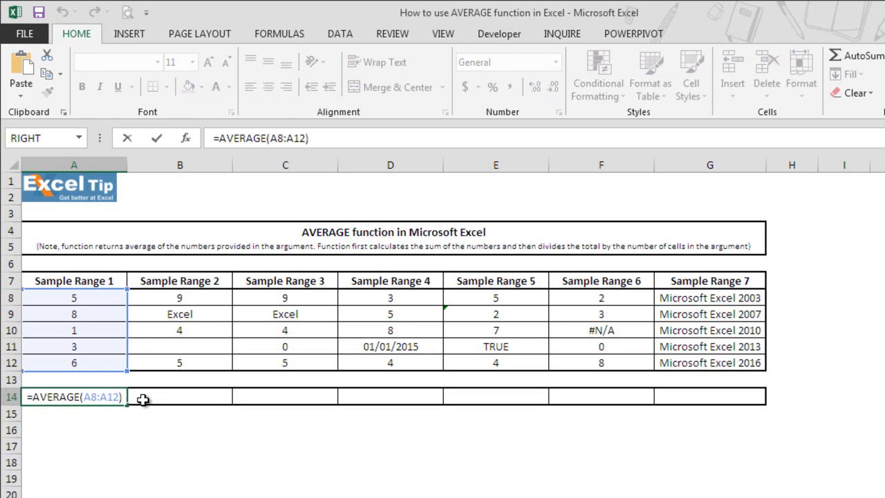
Change A14 to =AVERAGE(A8:A12,7) so the extra 7 raises the result to 5
text(,)
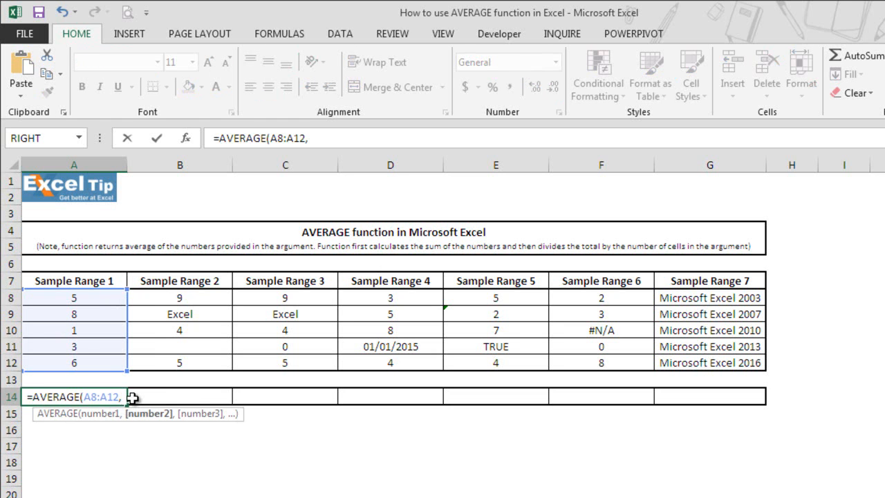
text(7))
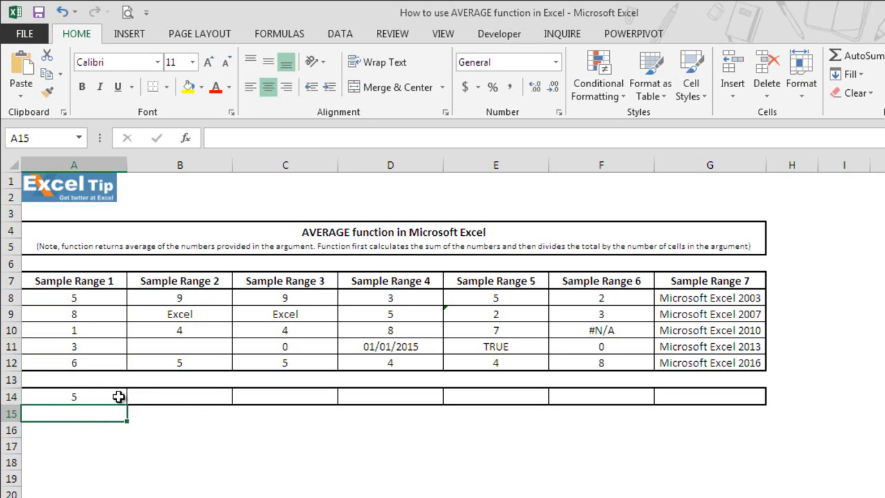
mouse_move(114, 297)
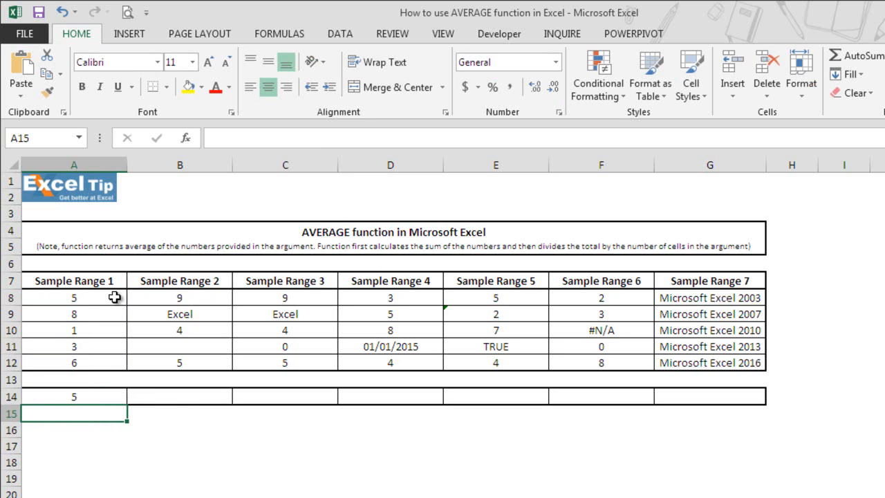
text(=AVERAGE(A8:A12,7))
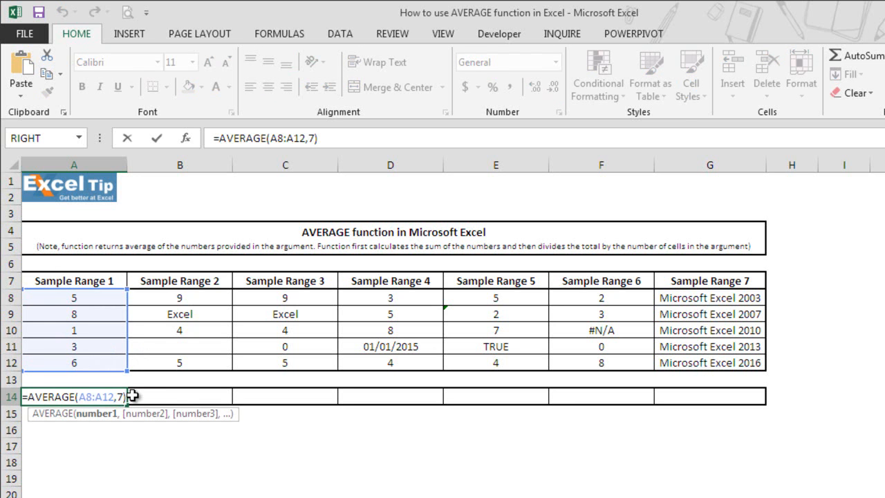
key(Enter)
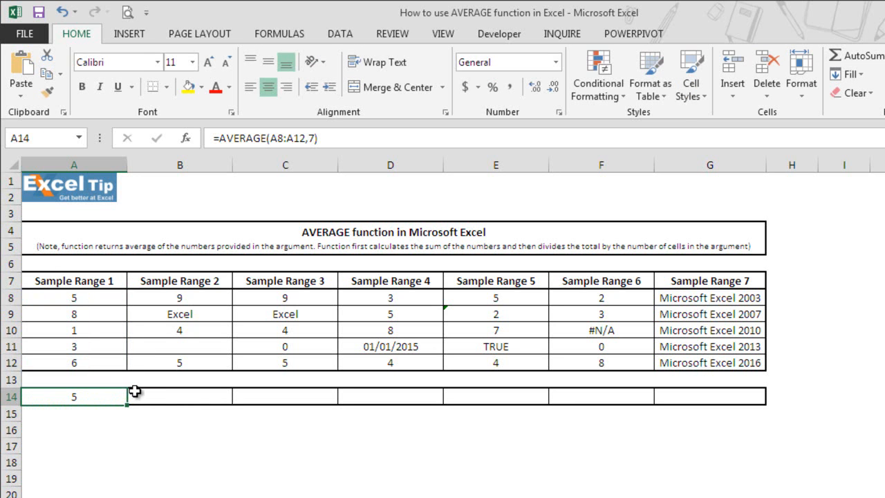
mouse_move(220, 379)
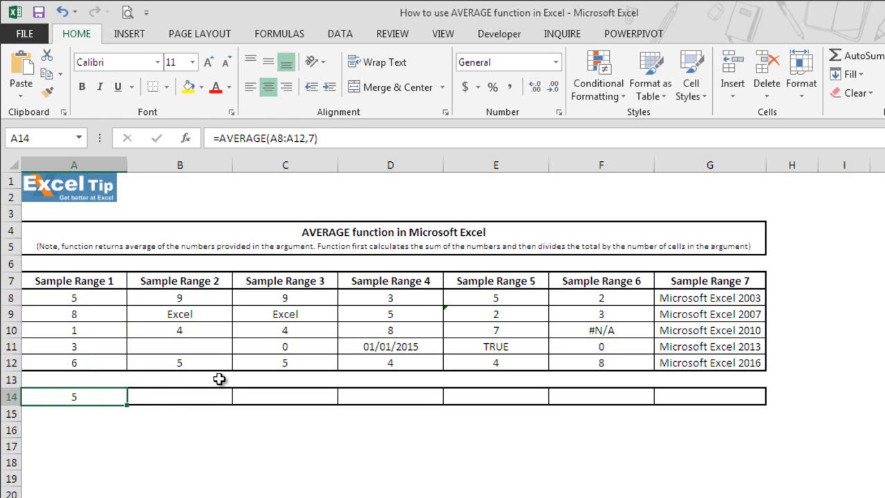
Enter =AVERAGE(B8:B12) in B14 over Sample Range 2, ignoring the text entry to give 6
click(179, 346)
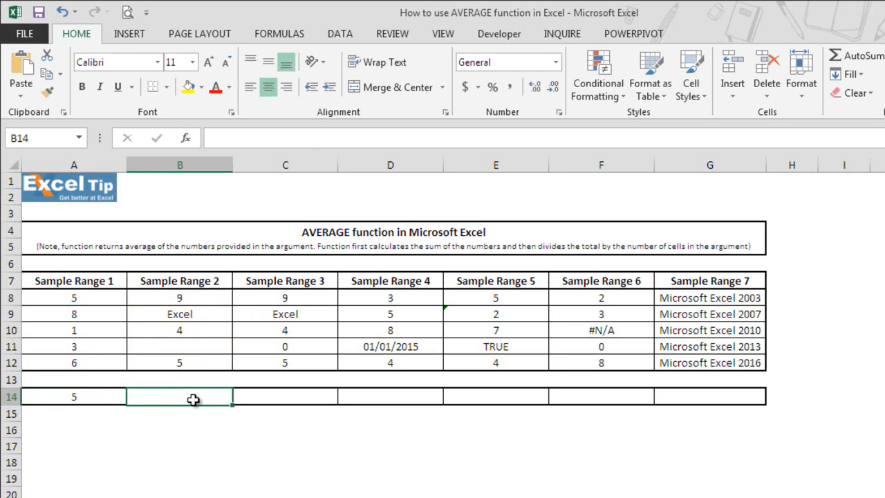
text(=aver)
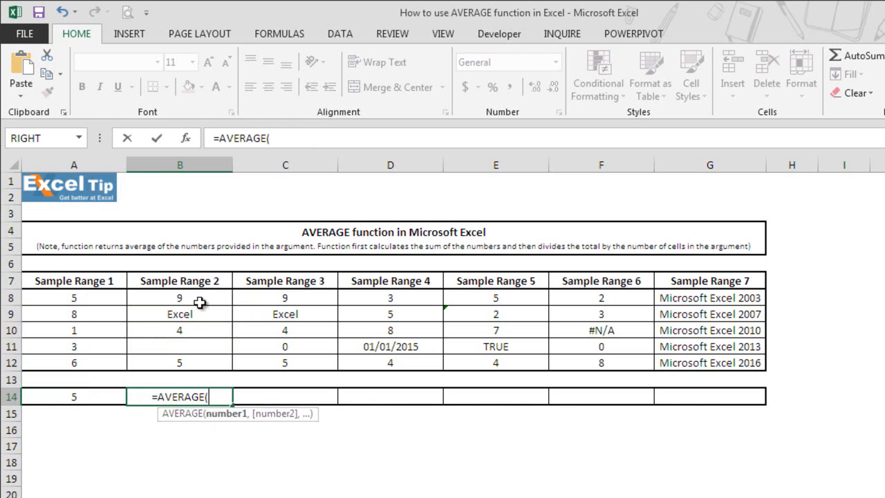
drag(180, 297, 180, 363)
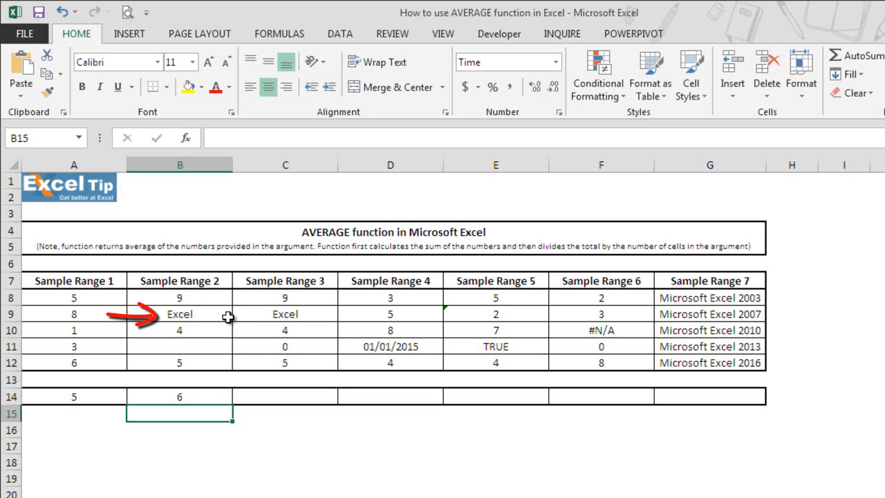
mouse_move(240, 321)
text(=aver)
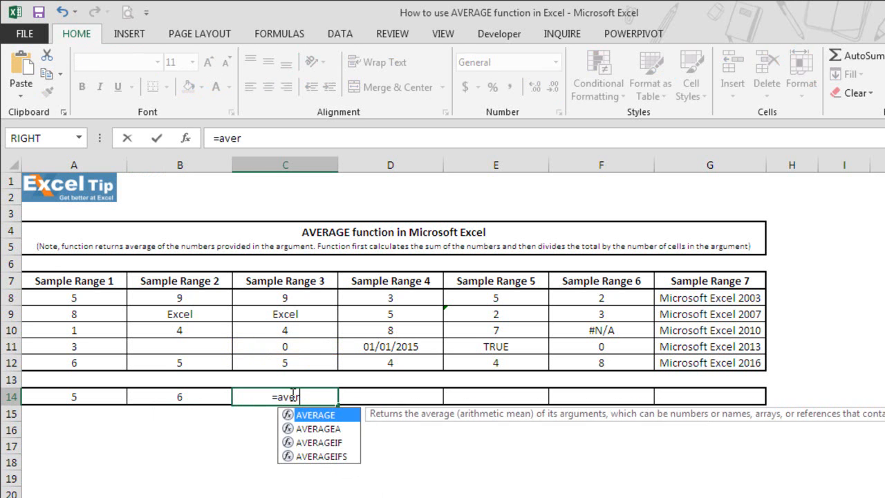
Reference the Sample Range 3 cells C8:C12 in the C14 average, giving 4.5
click(284, 298)
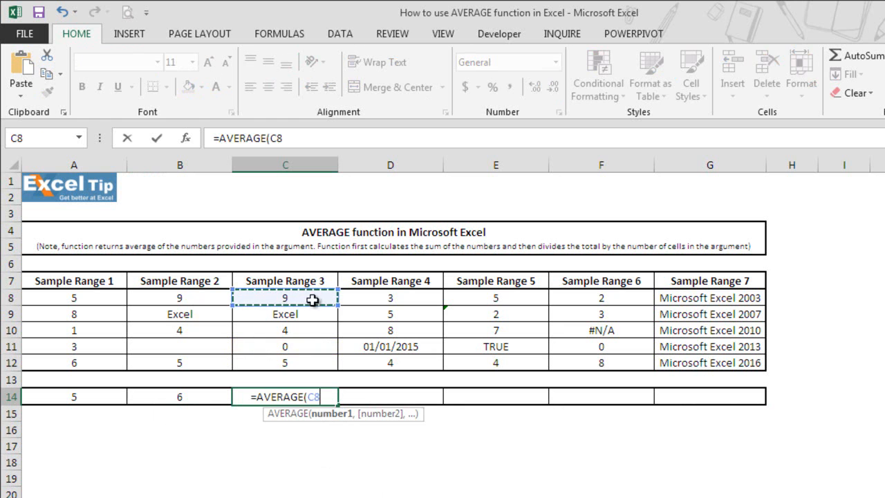
drag(285, 297, 285, 362)
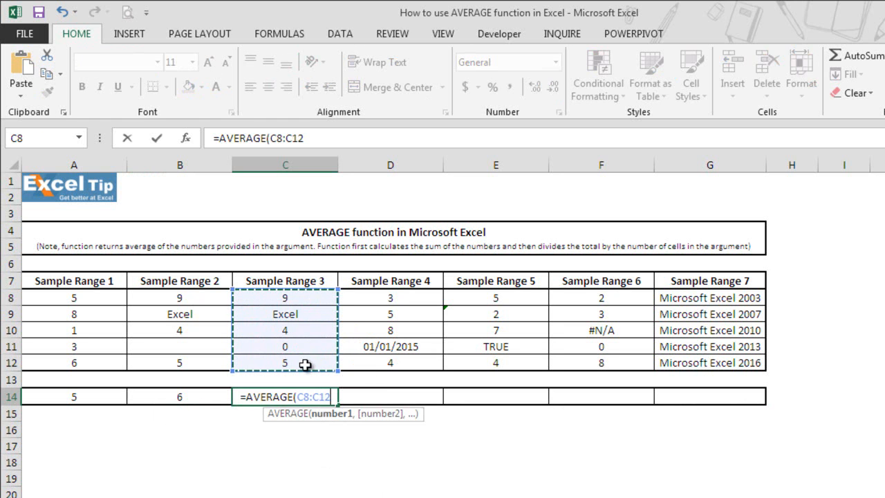
mouse_move(216, 299)
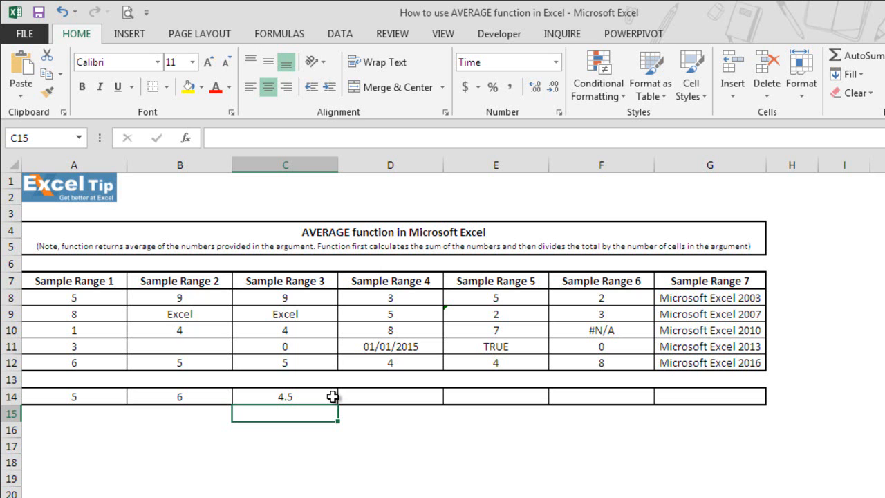
mouse_move(332, 351)
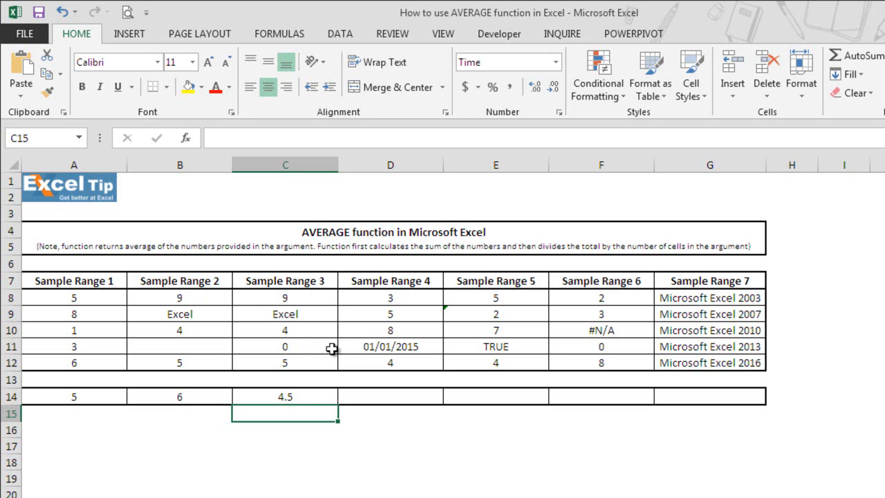
mouse_move(208, 375)
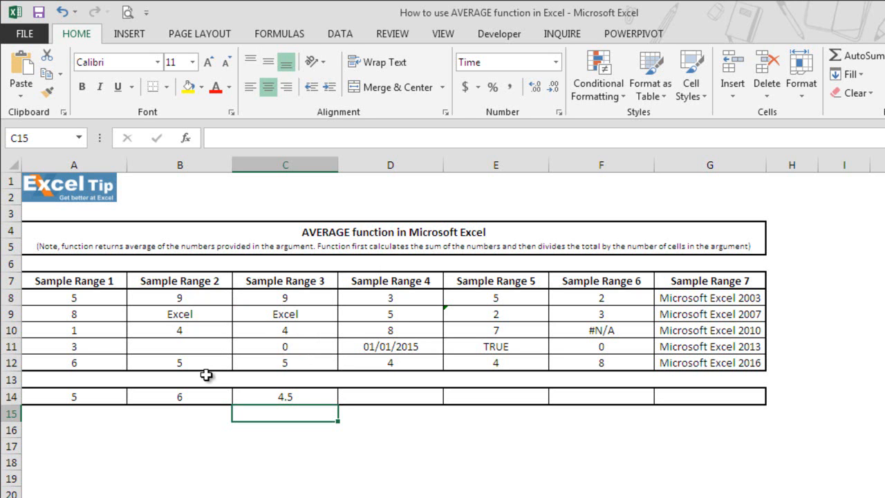
mouse_move(215, 378)
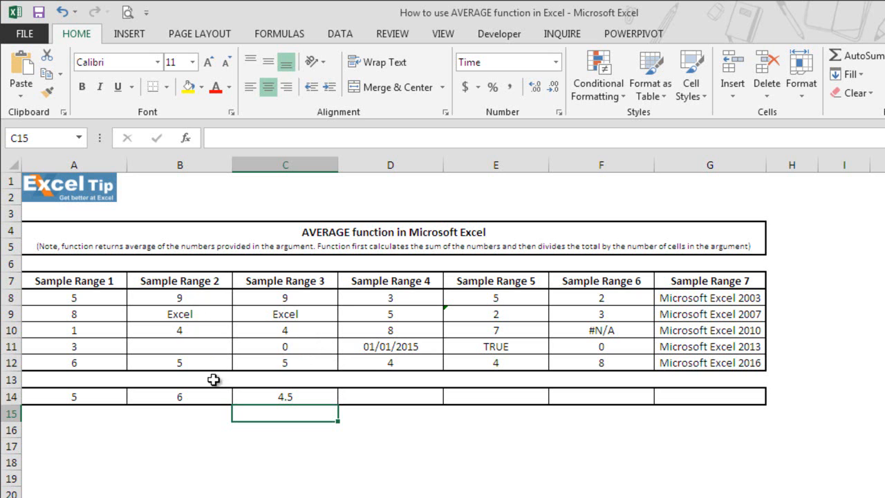
mouse_move(213, 394)
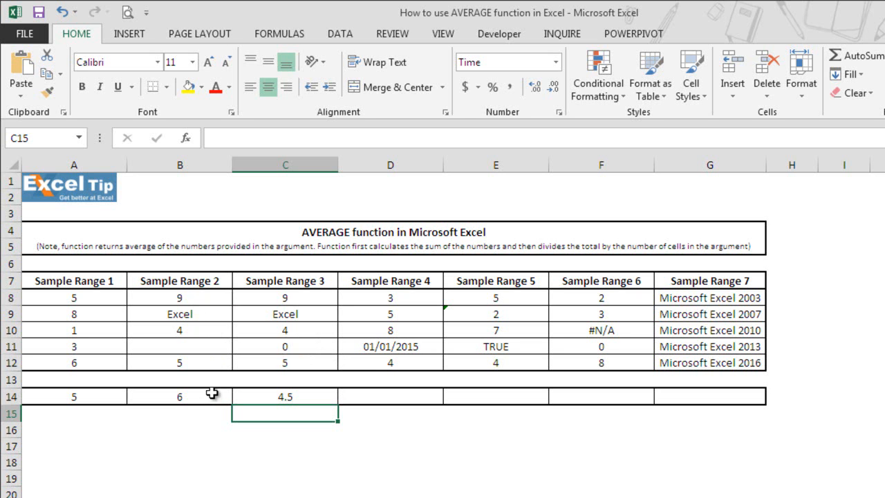
mouse_move(274, 373)
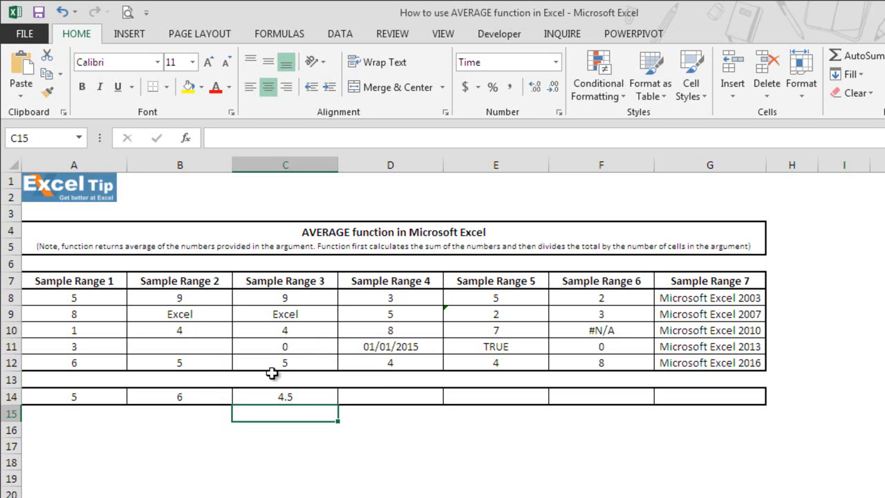
mouse_move(342, 387)
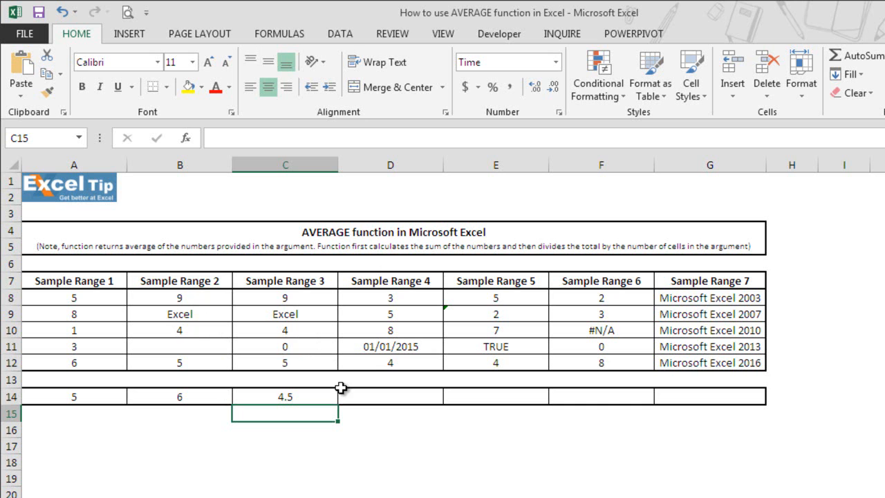
mouse_move(337, 396)
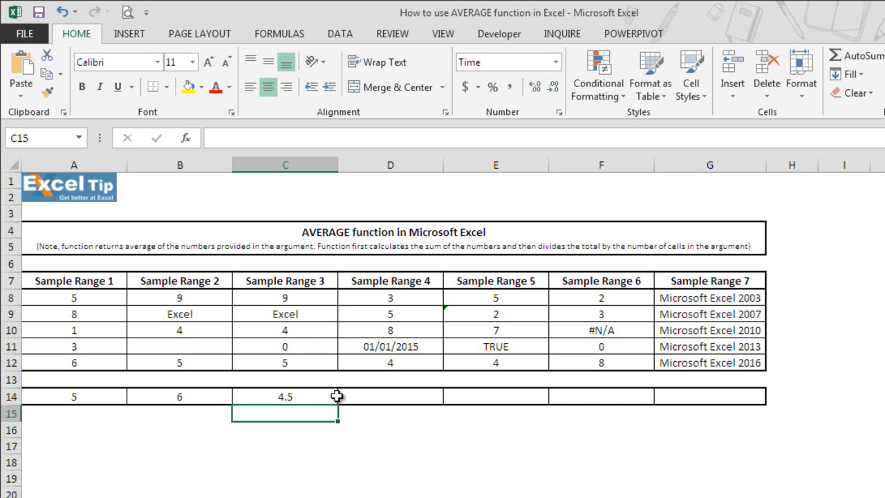
mouse_move(334, 403)
text(=a)
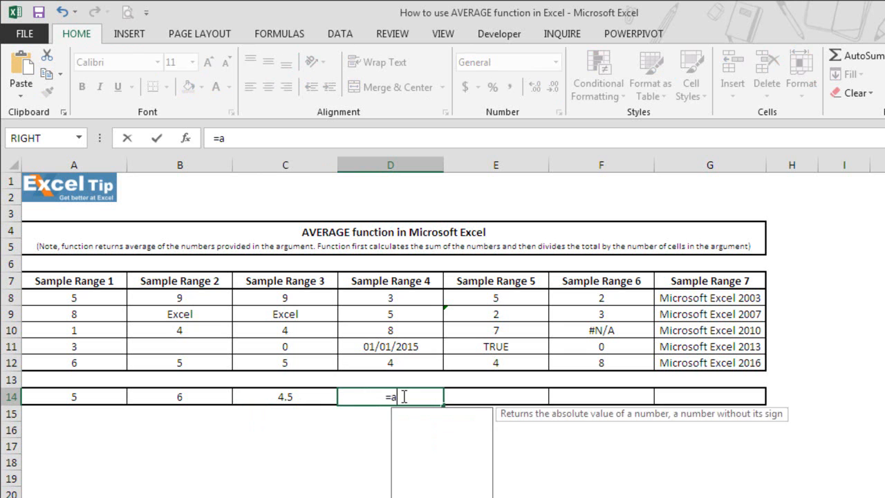
Enter =AVERAGE(D8:D12) in D14, including the date, to give 8405
text(VERAGE()
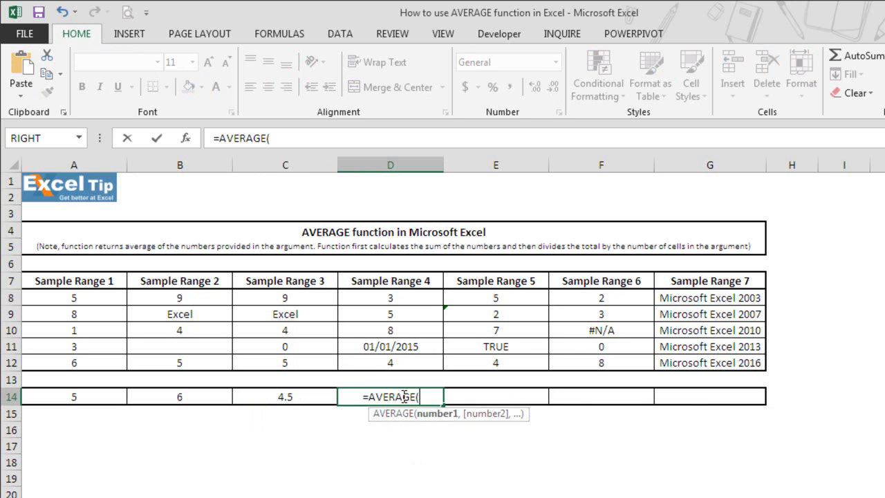
click(390, 297)
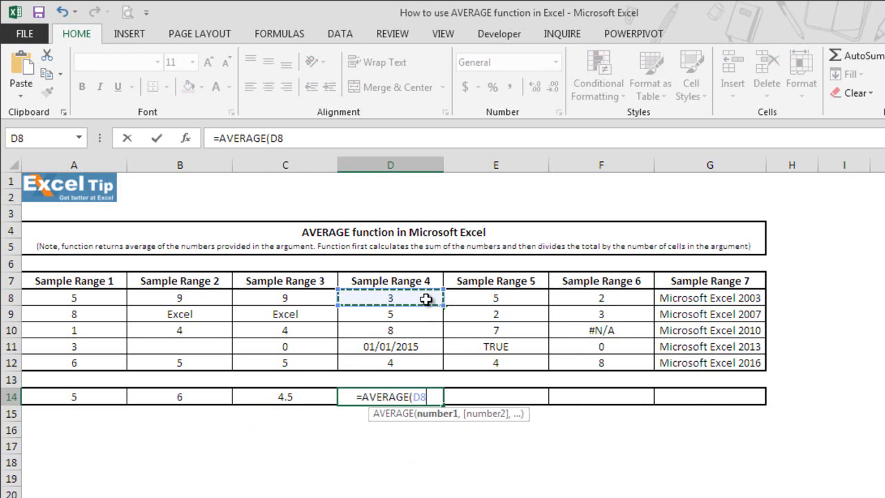
drag(390, 298, 390, 362)
text(=)
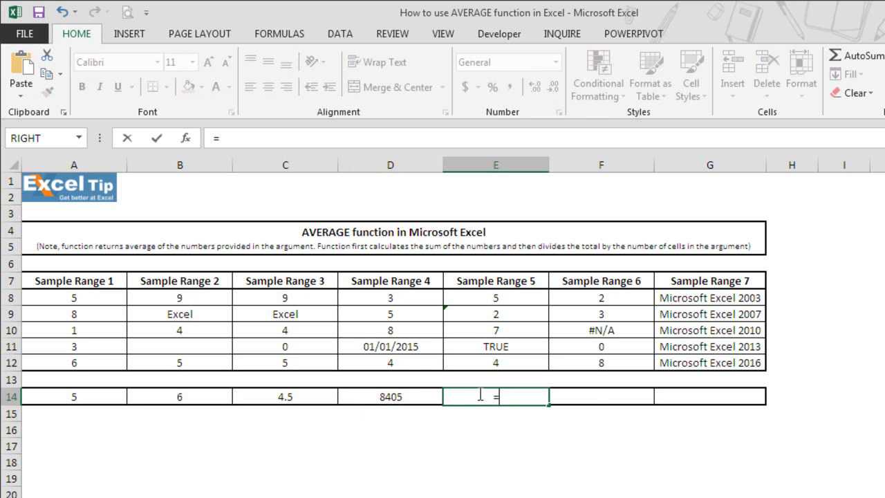
Enter =AVERAGE(E8:E12) in E14 over Sample Range 5, with TRUE ignored for 5.333333333
text(AVERAGE()
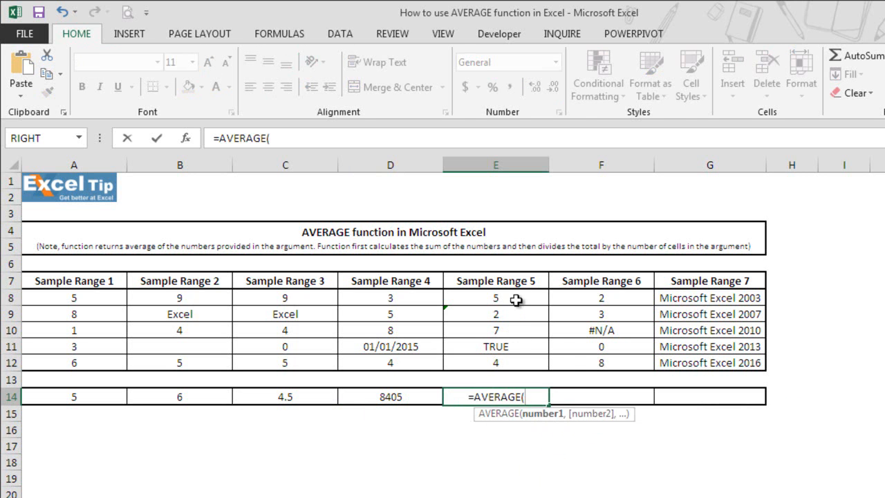
drag(495, 297, 495, 362)
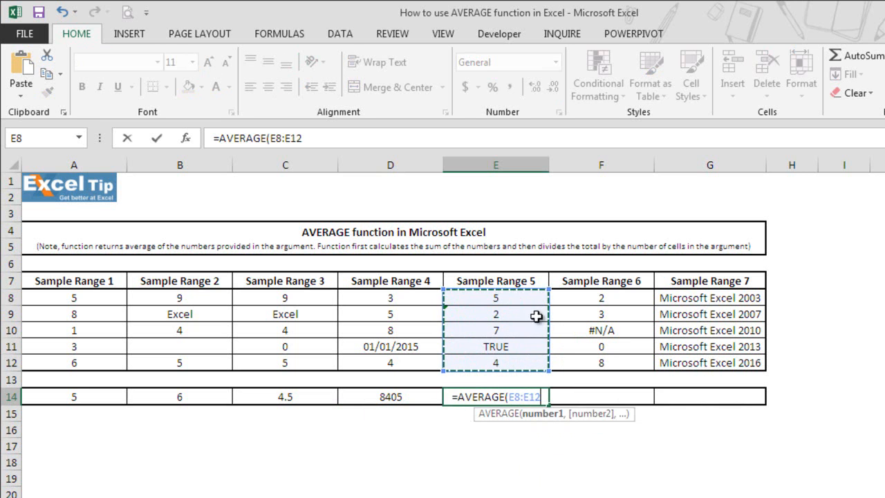
mouse_move(542, 316)
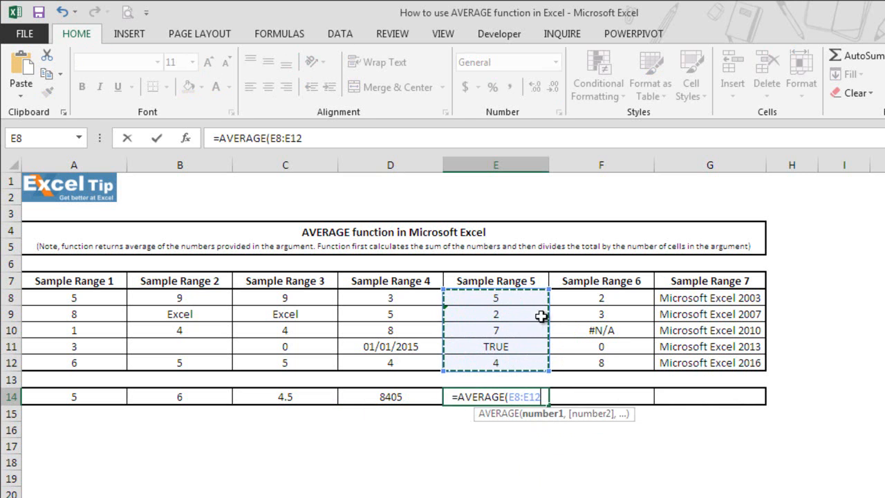
mouse_move(544, 348)
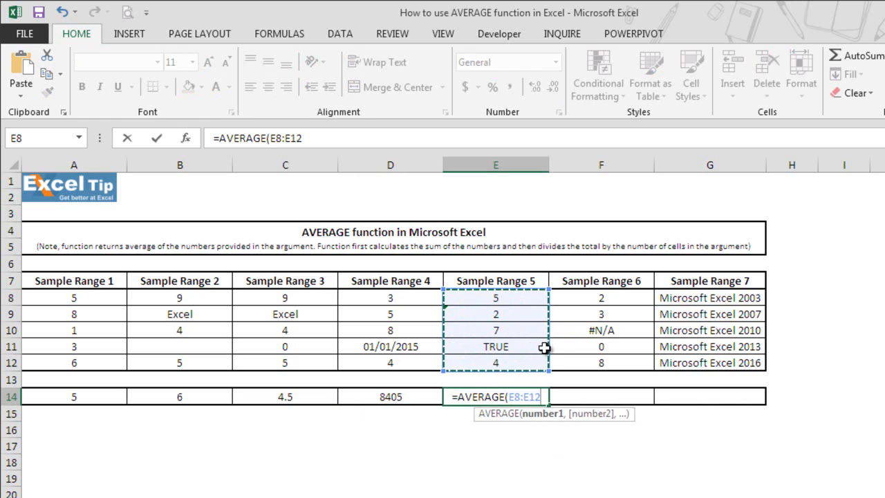
mouse_move(553, 347)
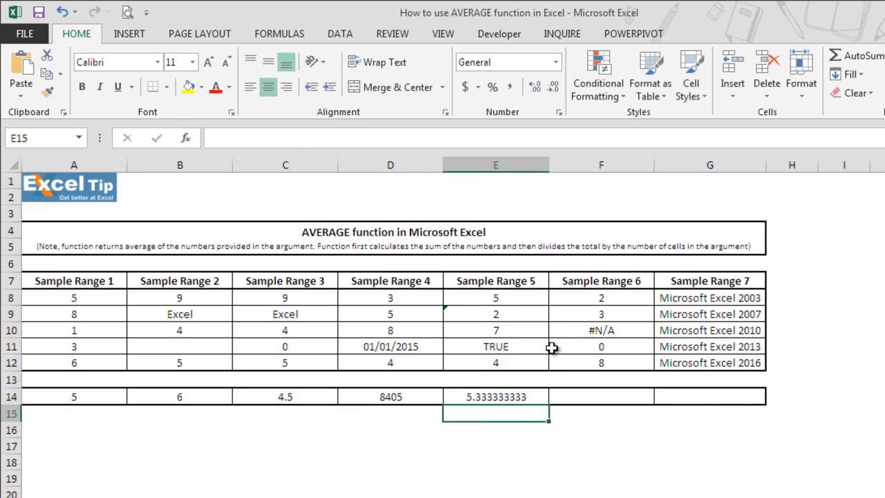
mouse_move(476, 420)
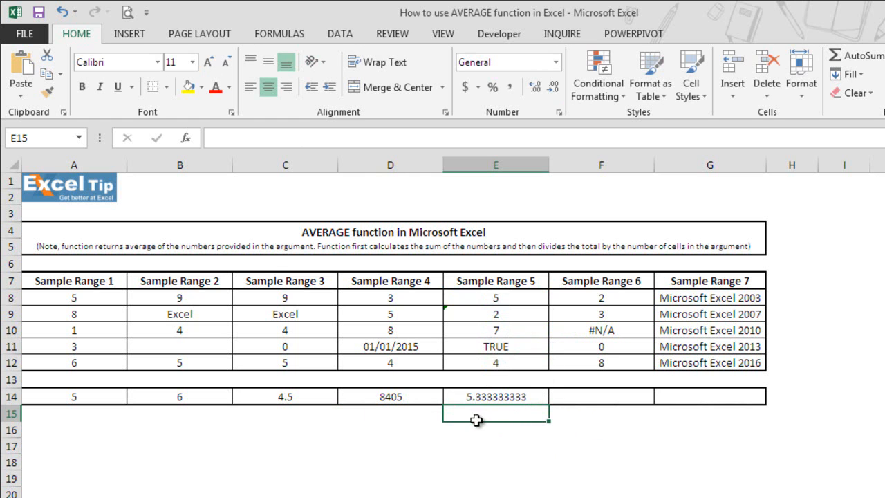
mouse_move(509, 401)
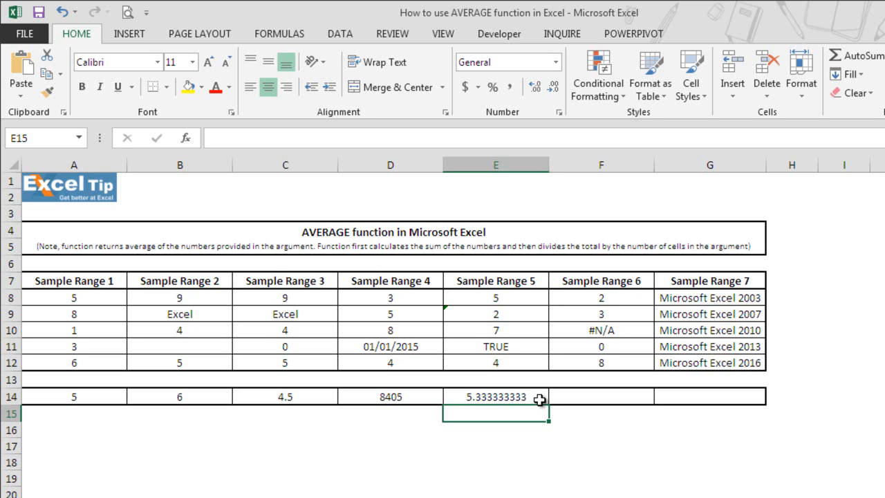
Replace E14 with =AVERAGE(5,"2",7,TRUE,4) using literal values, returning 3.8
text(=AVERAGE(E8:E12)
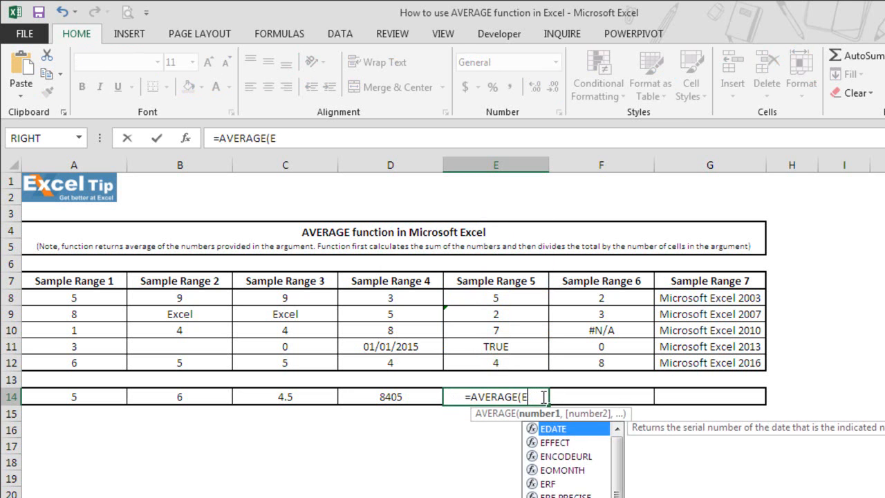
key(Backspace)
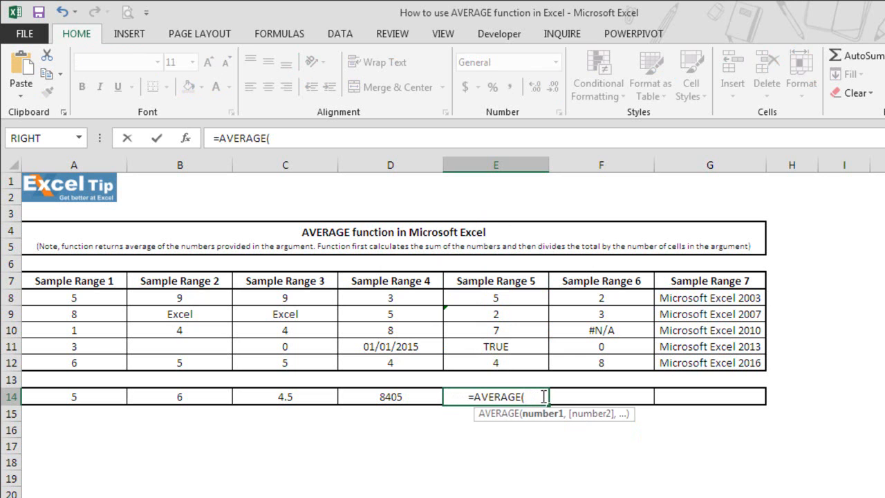
text(5)
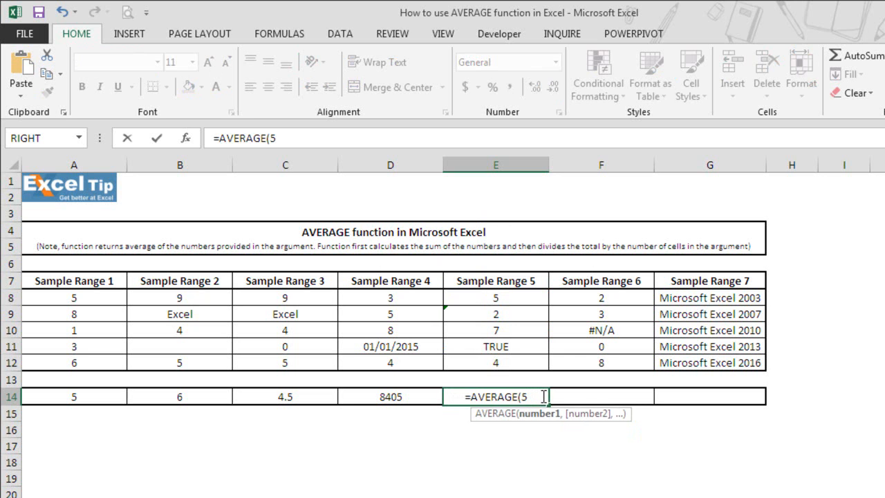
text(,")
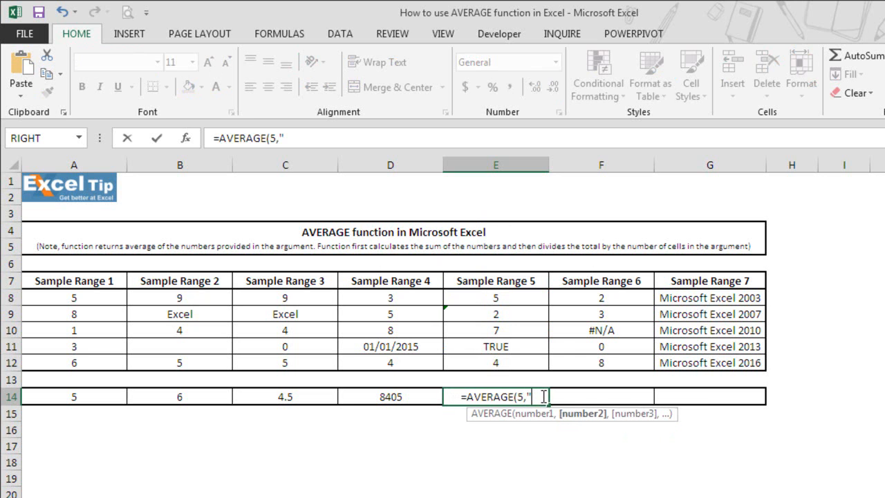
text(2)
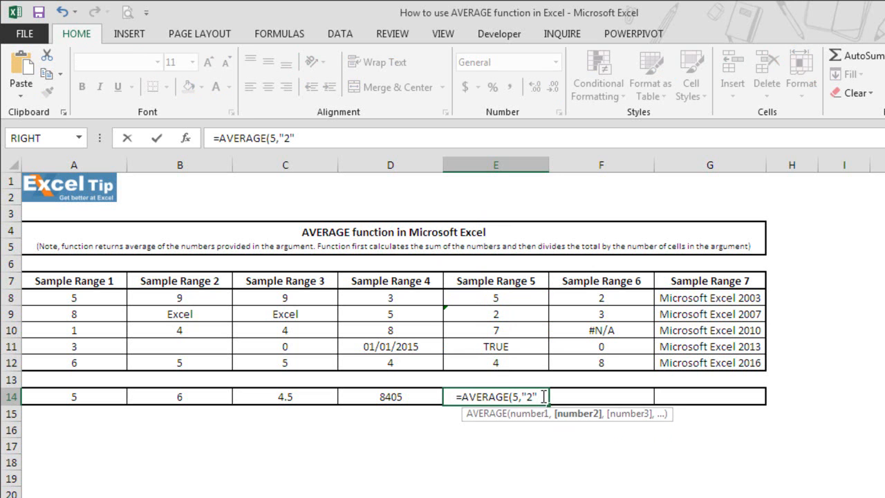
text(,)
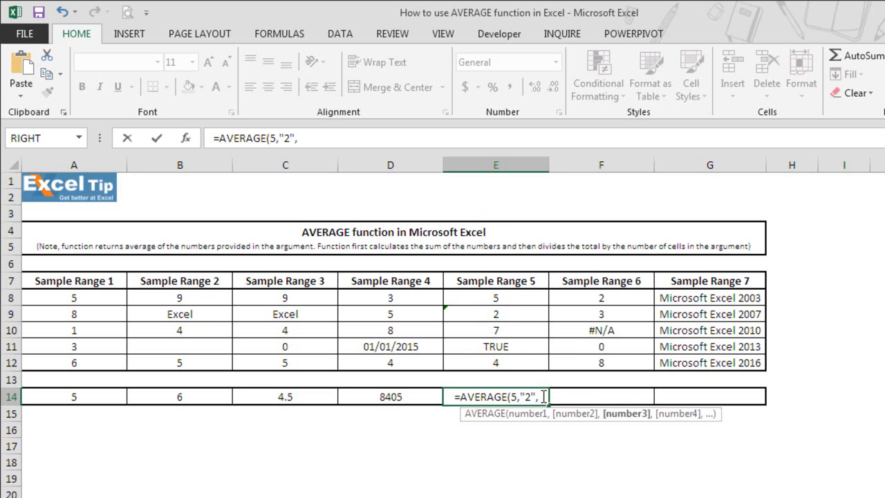
text(7,)
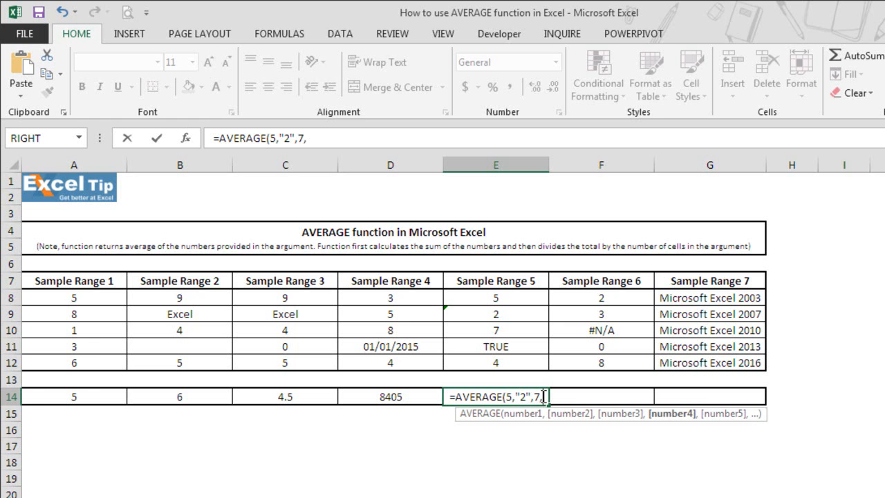
text(TRUE)
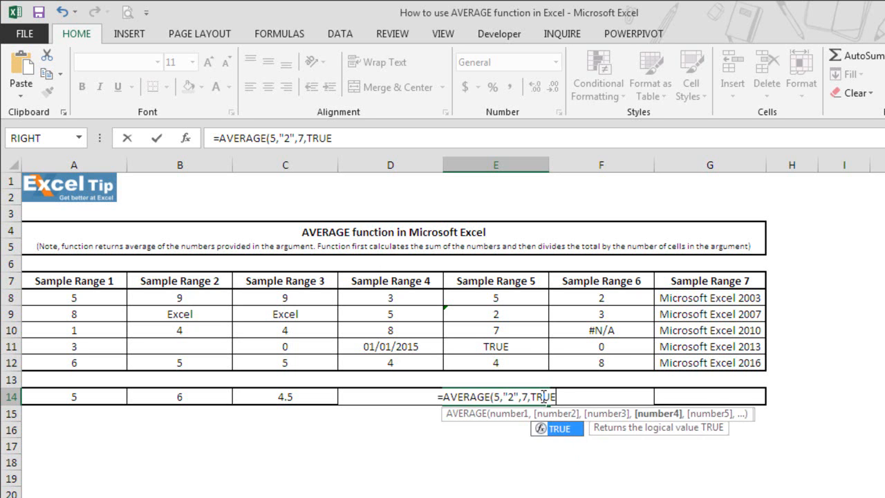
text(,4)
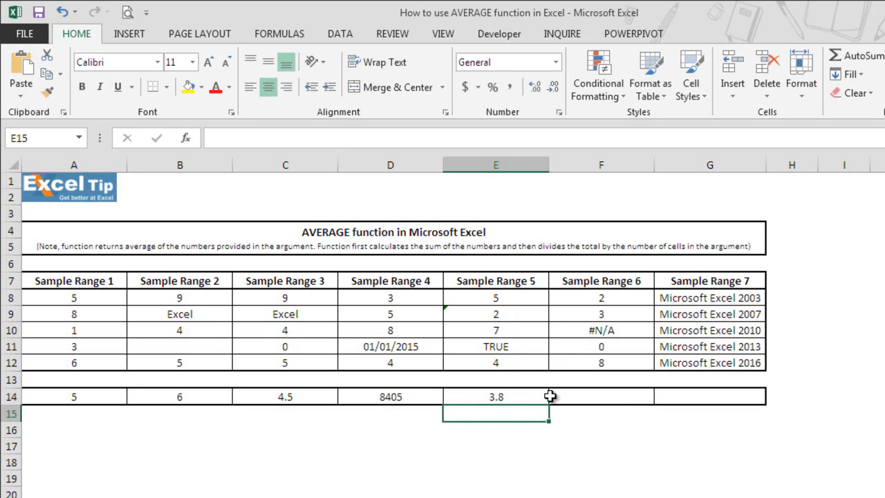
mouse_move(544, 398)
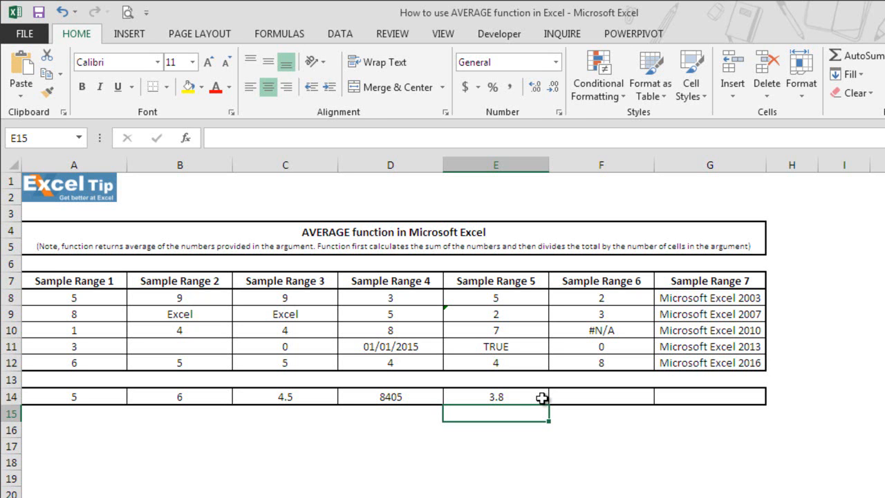
mouse_move(527, 315)
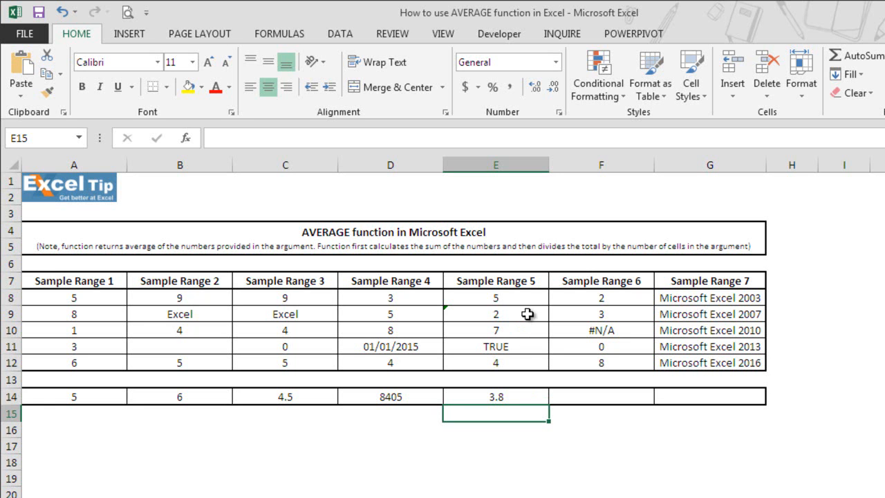
mouse_move(534, 348)
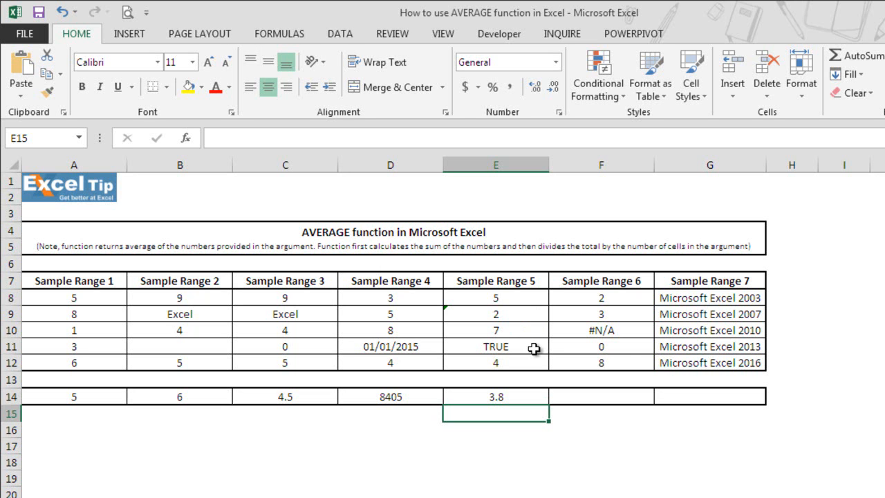
mouse_move(528, 330)
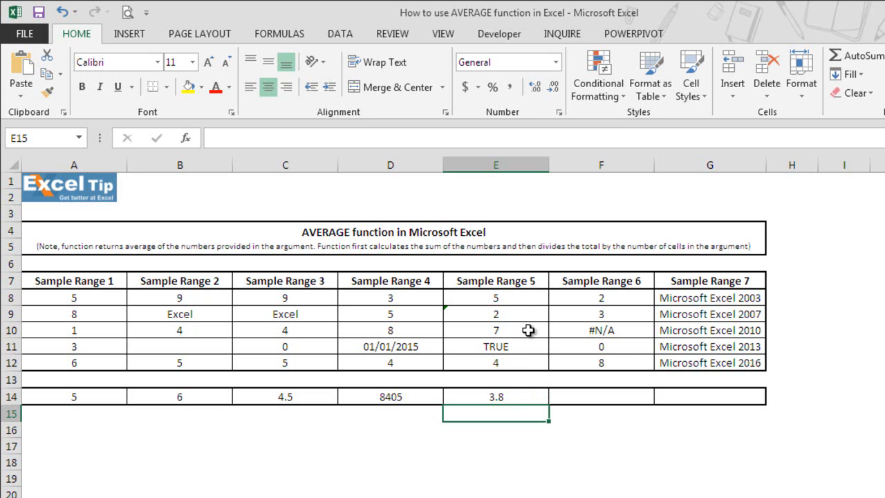
mouse_move(525, 398)
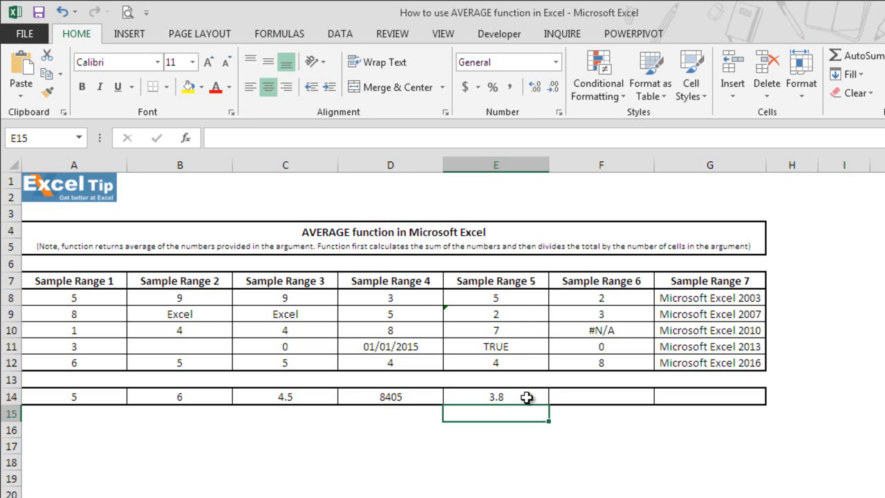
double_click(495, 396)
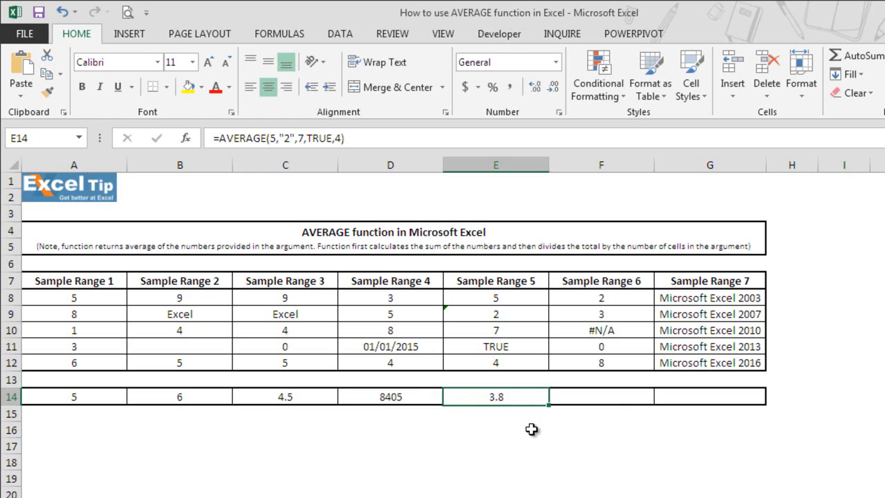
mouse_move(532, 406)
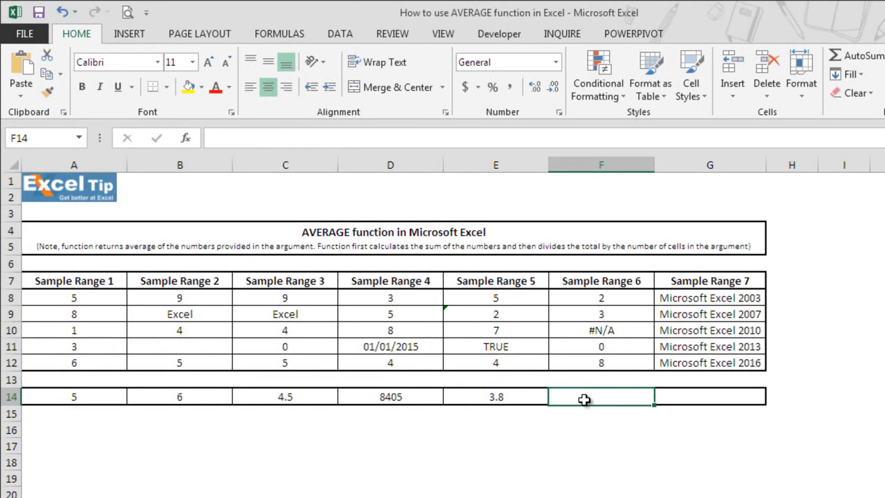
Enter =AVERAGE(F8:F12) in F14 over Sample Range 6, returning #N/A from the error value
text(=AVERAGE()
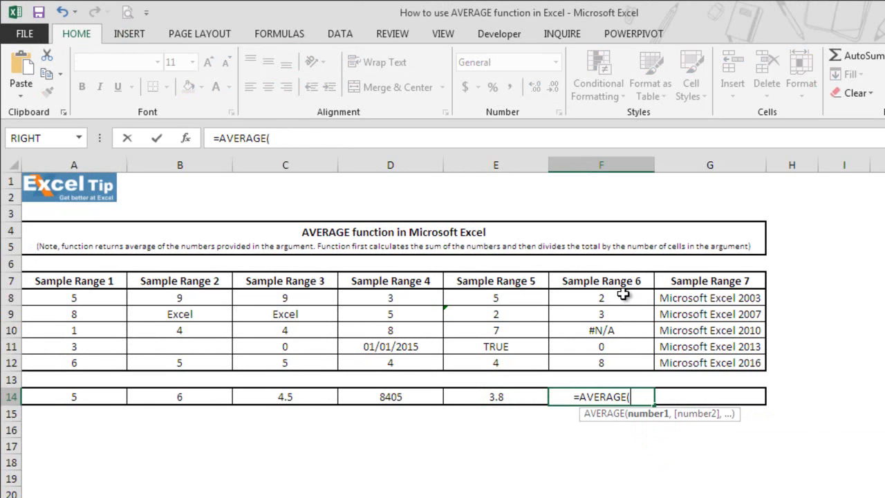
drag(600, 297, 600, 362)
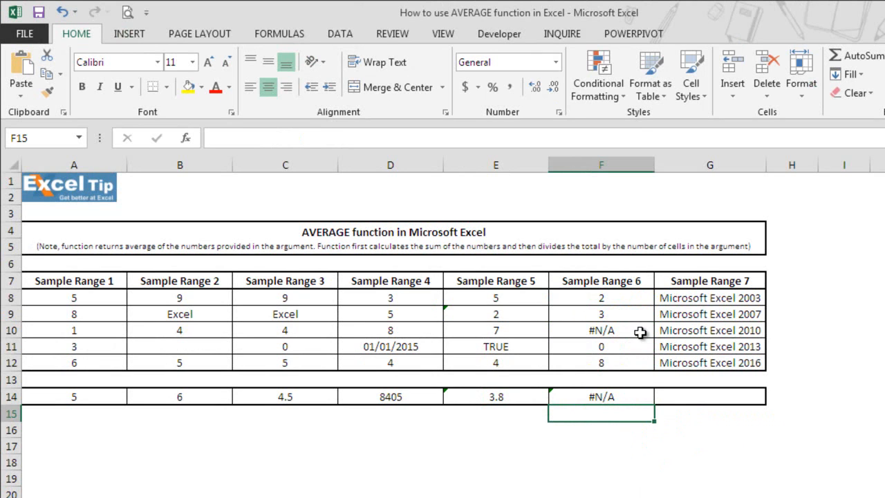
mouse_move(648, 385)
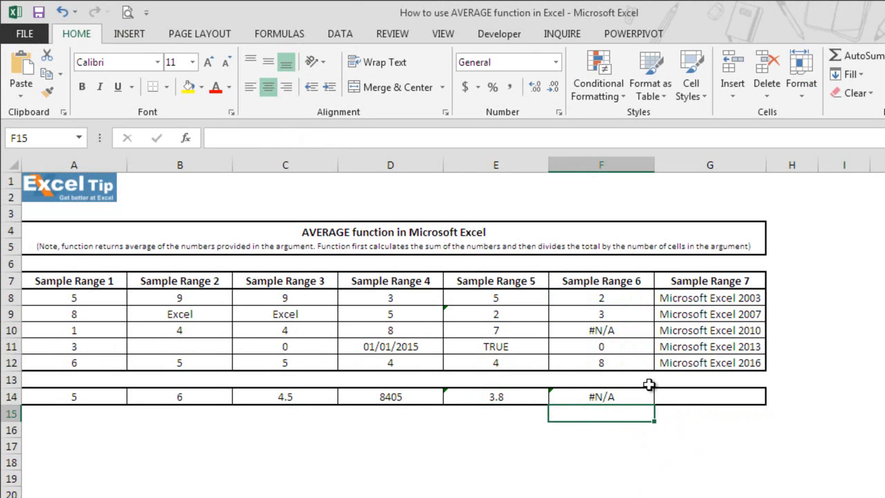
mouse_move(635, 314)
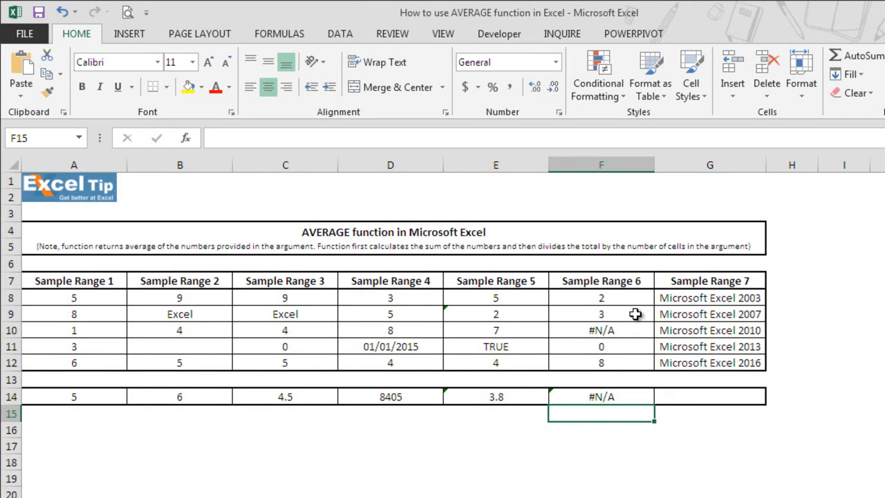
mouse_move(642, 331)
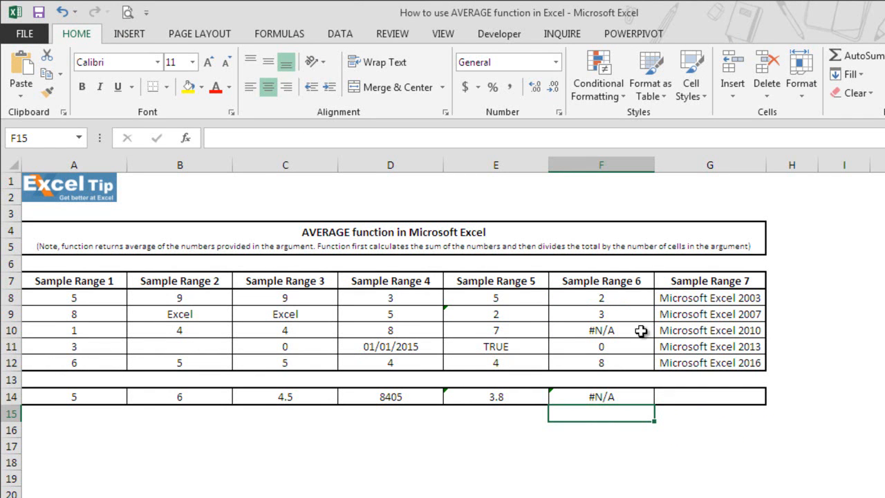
mouse_move(625, 407)
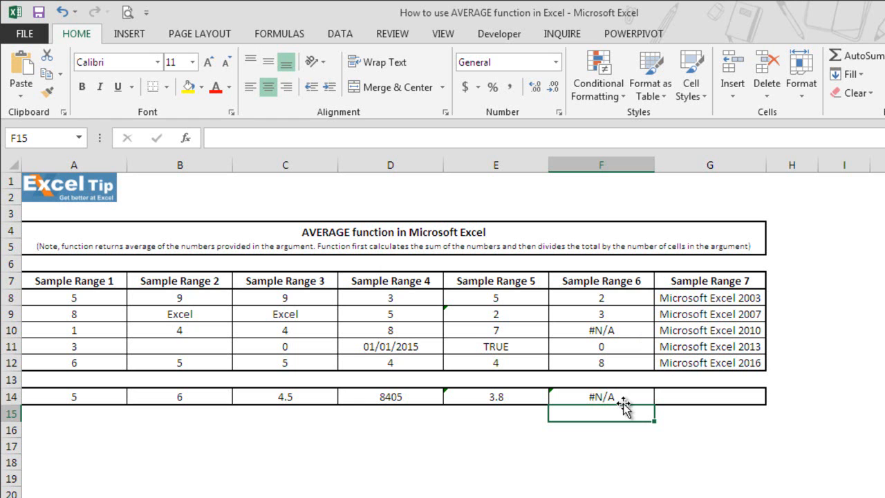
mouse_move(649, 405)
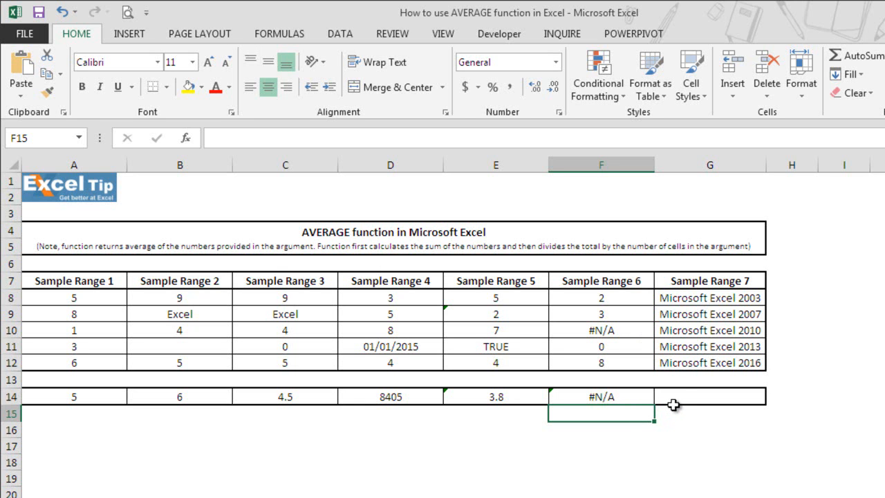
mouse_move(685, 398)
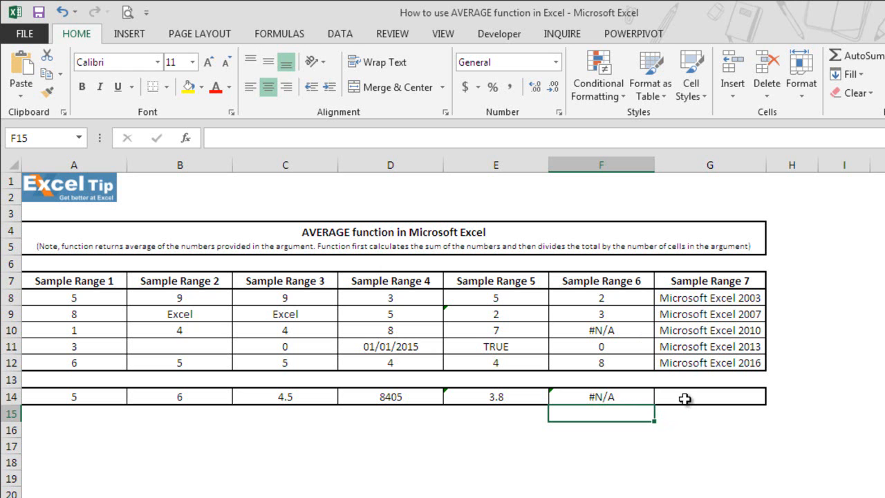
mouse_move(694, 396)
text(=)
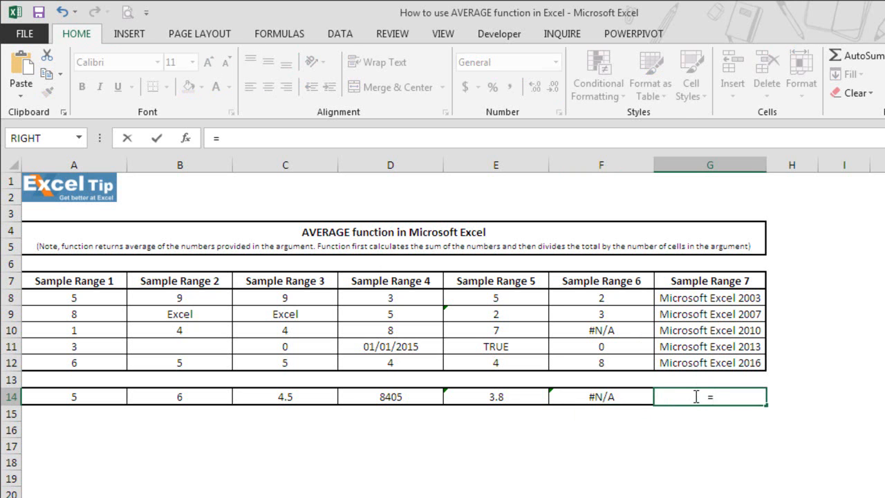
Enter =AVERAGE(G8:G12) in G14 over the text-only Sample Range 7, giving #DIV/0!
text(AVERAGE()
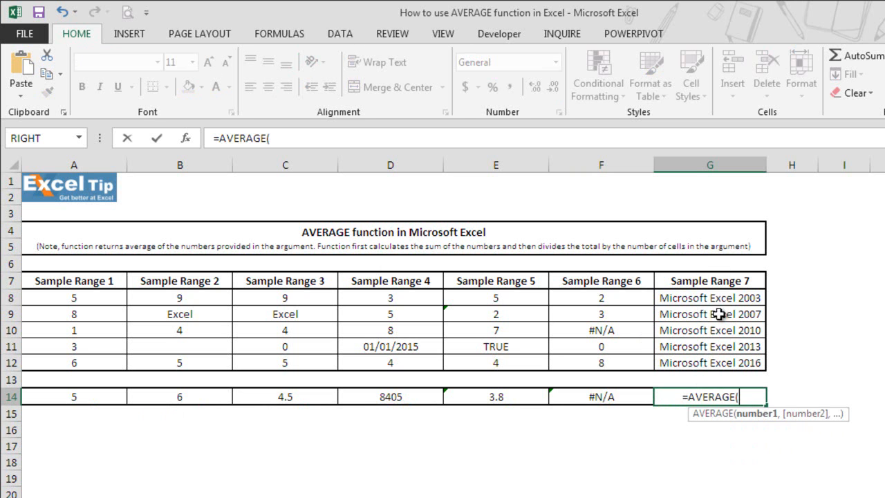
drag(709, 298, 709, 362)
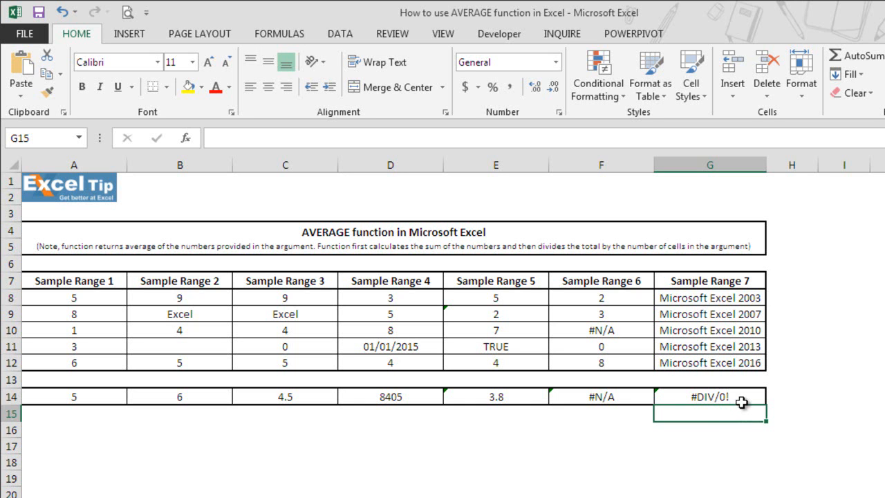
Clear the five text entries from Sample Range 7 cells G8:G12
click(710, 297)
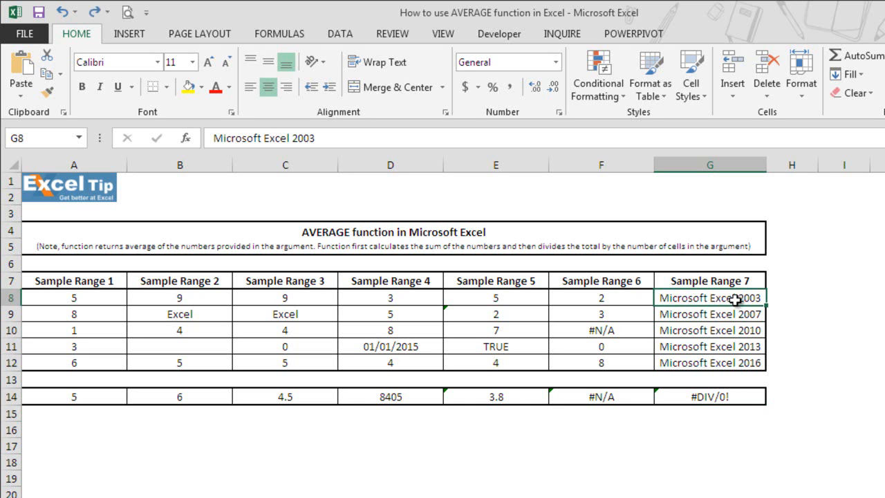
drag(709, 297, 709, 363)
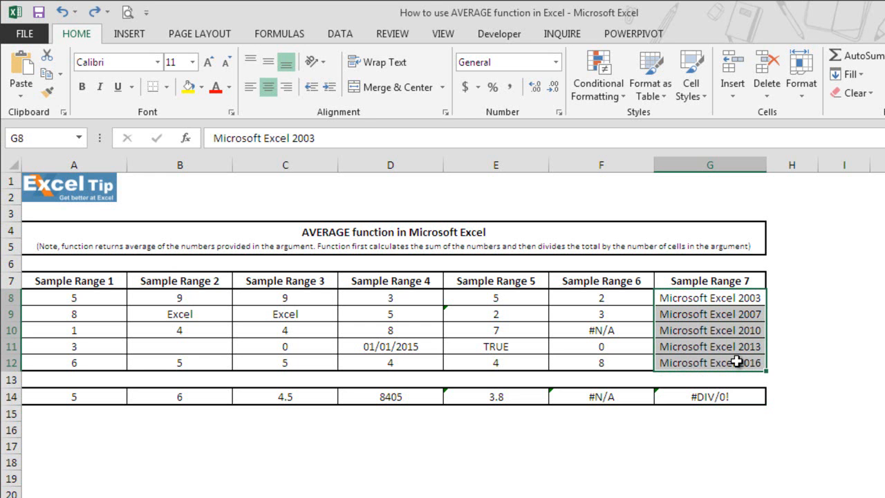
key(Delete)
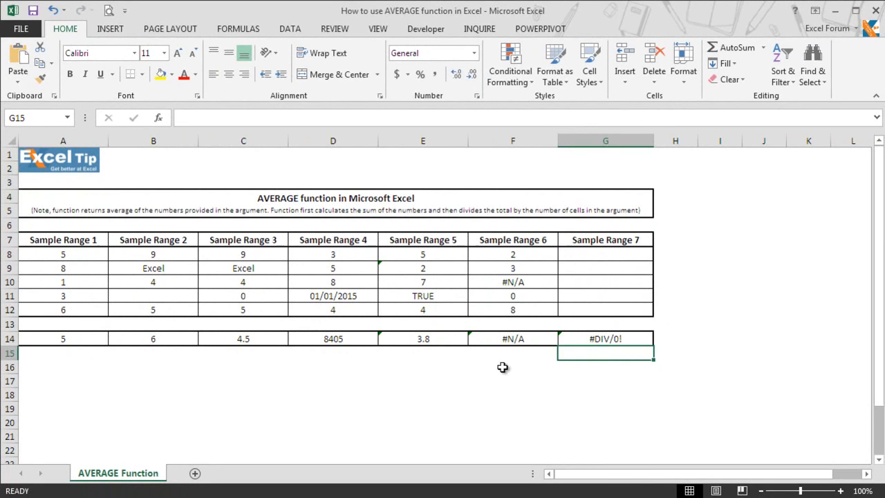
click(511, 366)
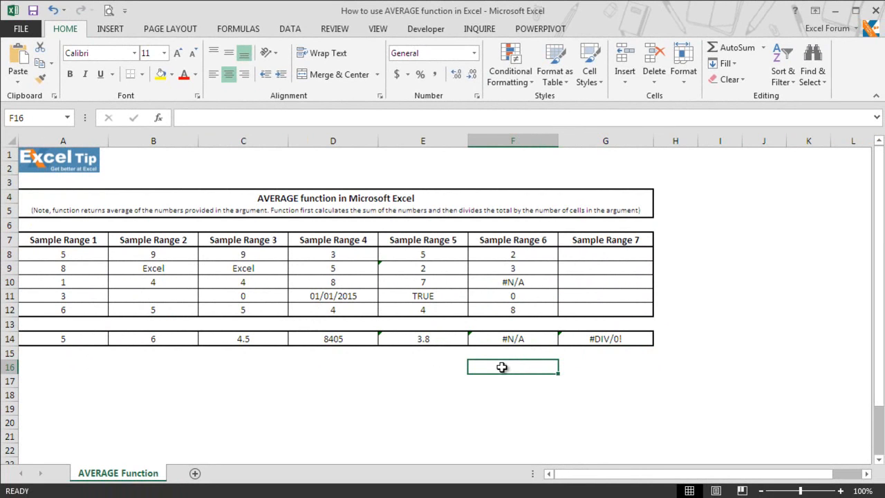